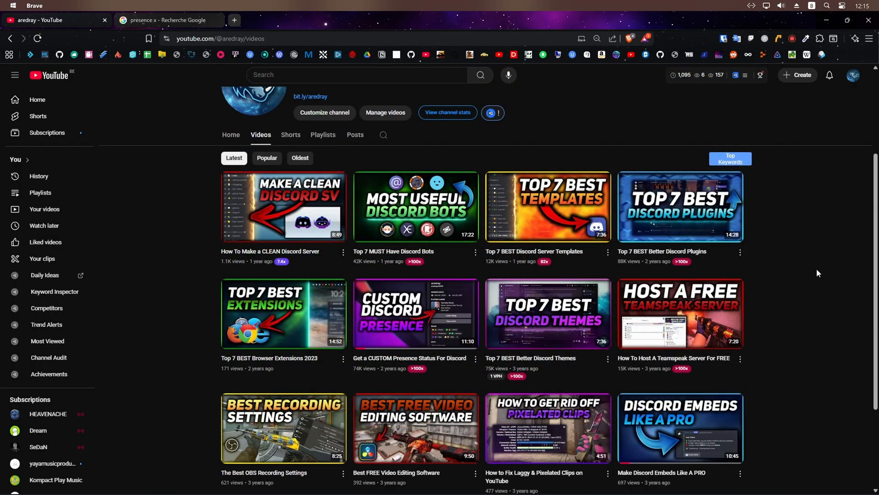
mouse_move(858, 260)
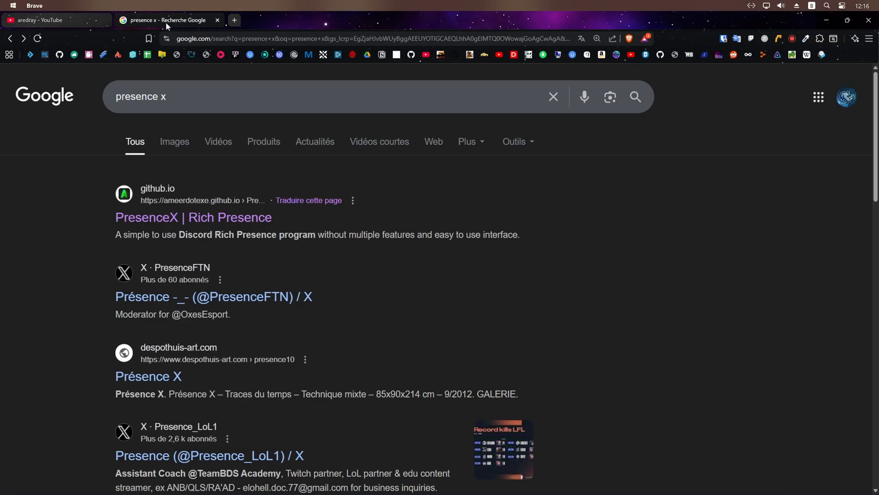
Open the 'PresenceX | Rich Presence' search result and go to its download page
left_click(218, 96)
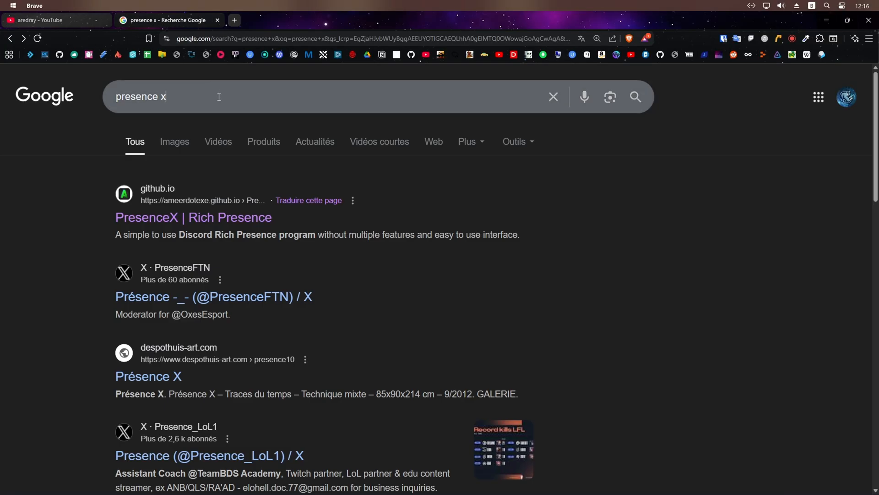
left_click(193, 217)
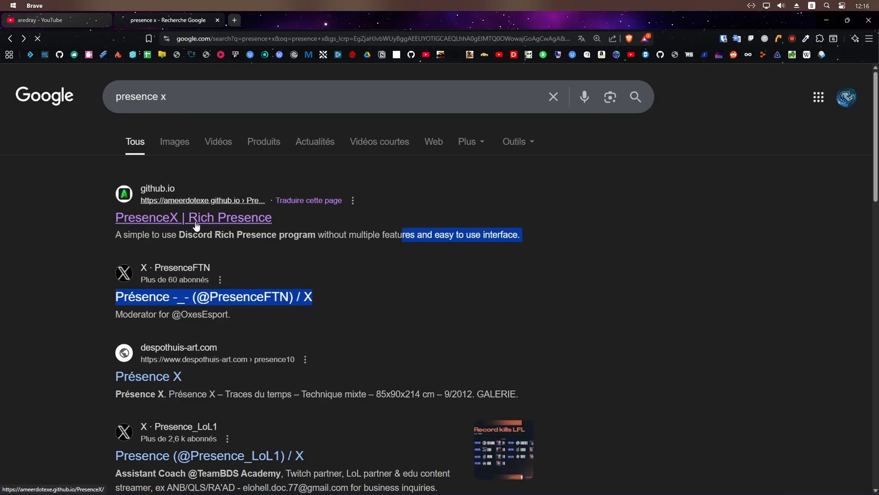
left_click(193, 217)
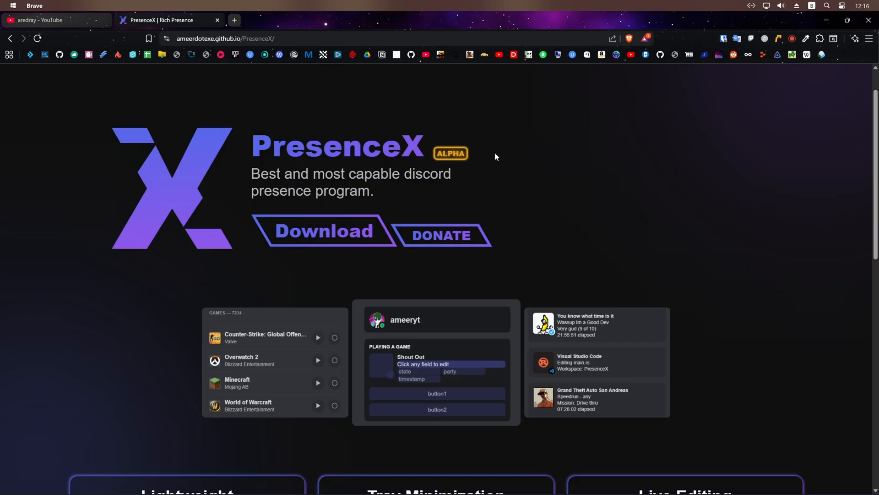
scroll("down", 3)
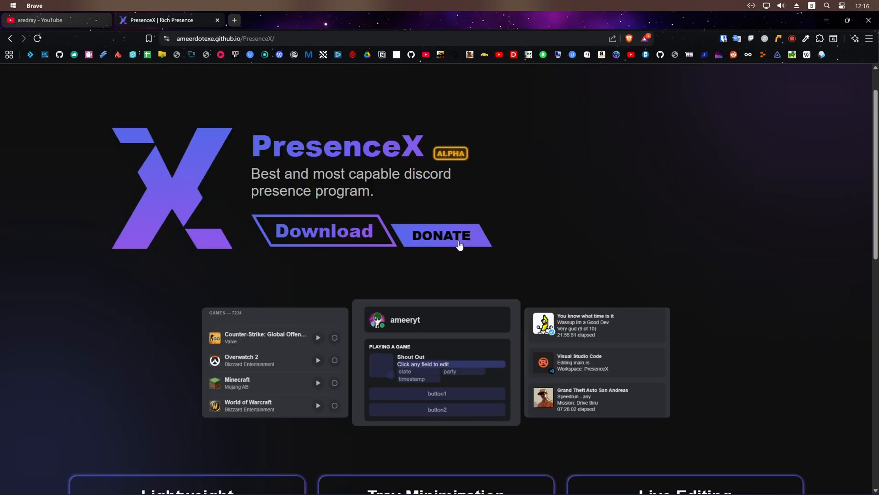
left_click(323, 231)
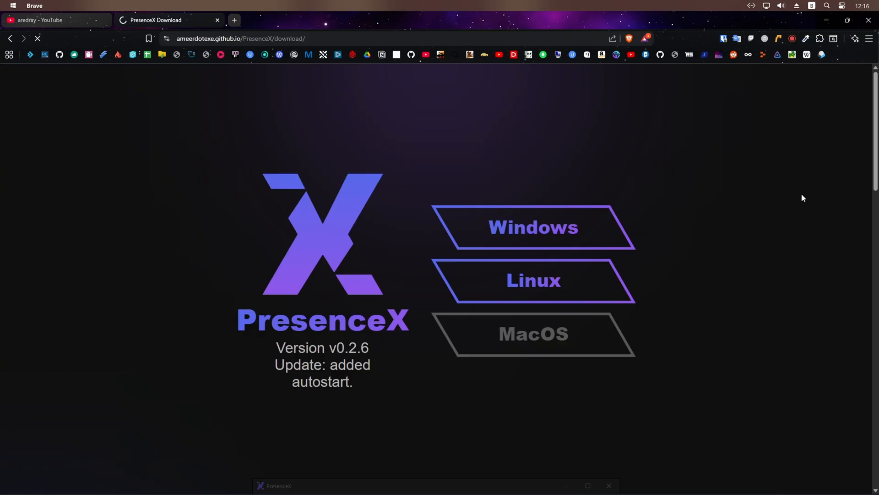
Request the Windows version of PresenceX, then cancel the Save As prompt
left_click(532, 227)
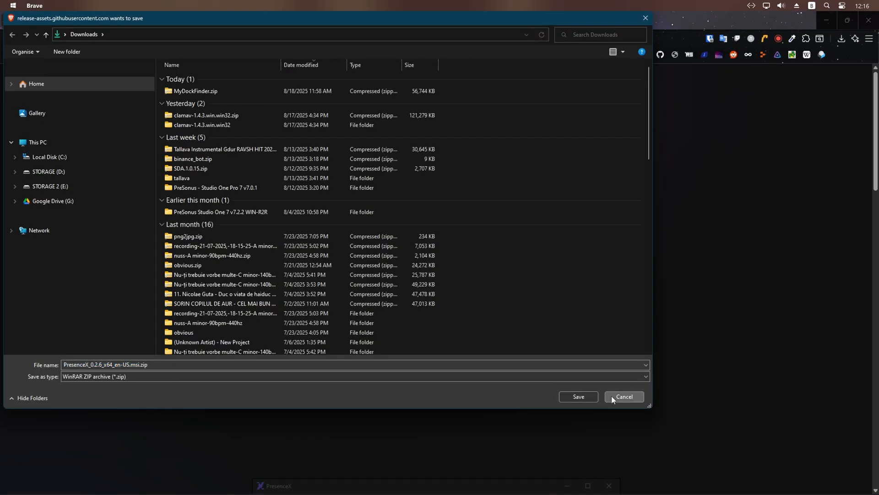
left_click(624, 396)
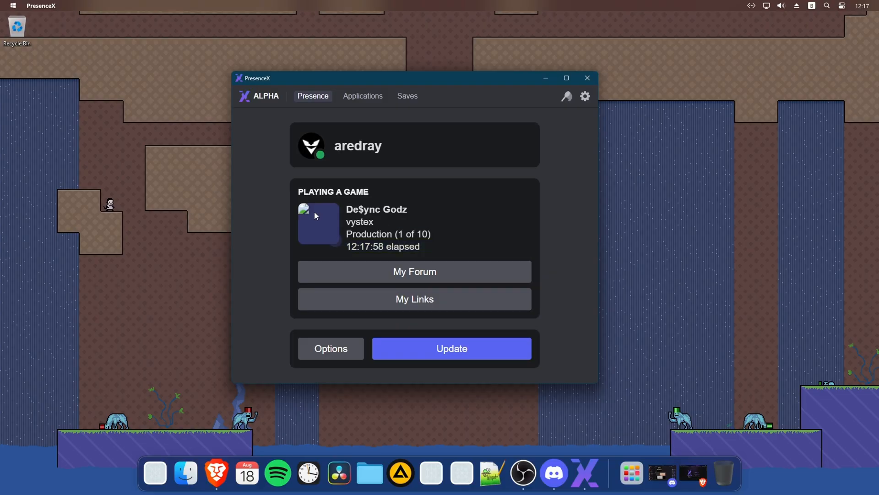
mouse_move(558, 210)
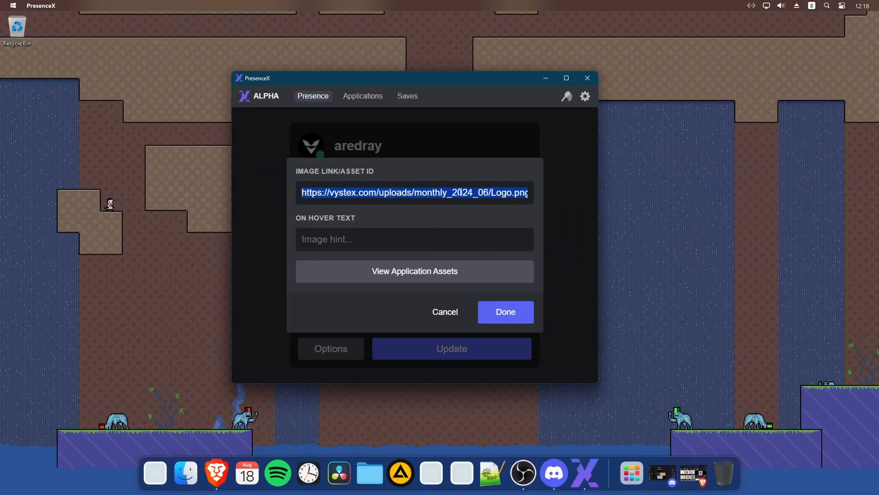
Replace the large image with a Steam-hosted picture and add the hover text 'Wow'
left_click(505, 312)
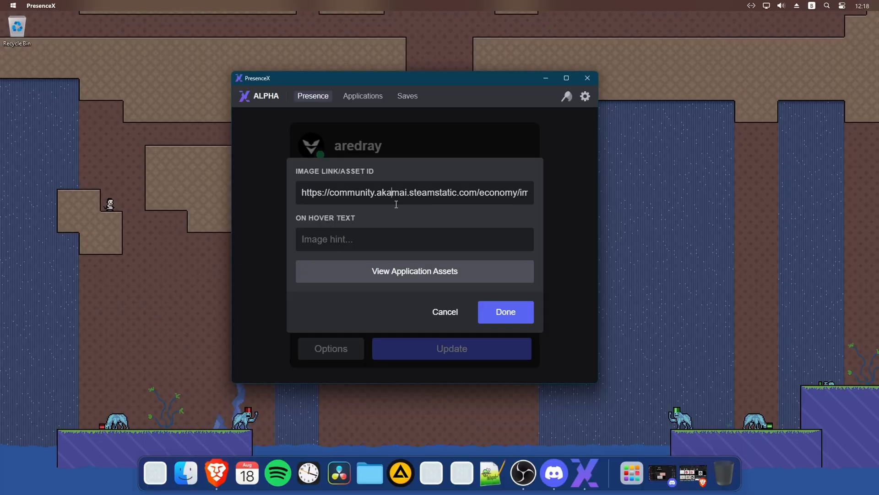
left_click(504, 312)
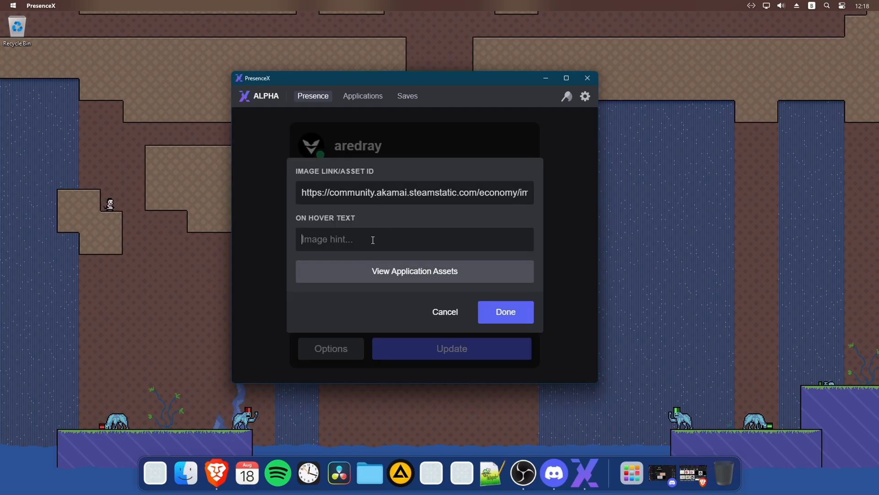
type("F")
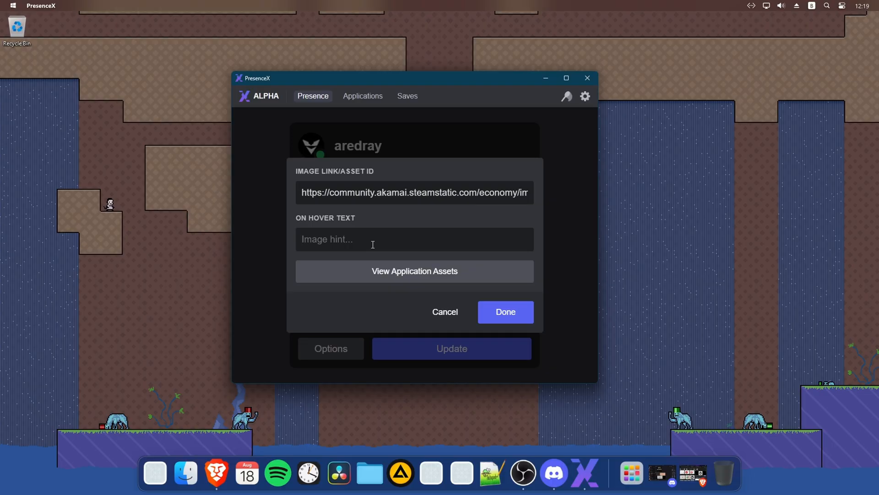
type("Wow")
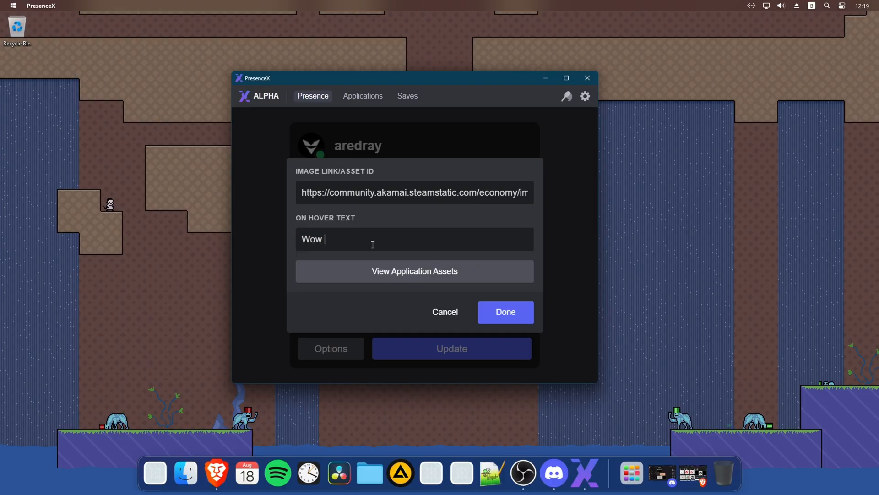
left_click(505, 312)
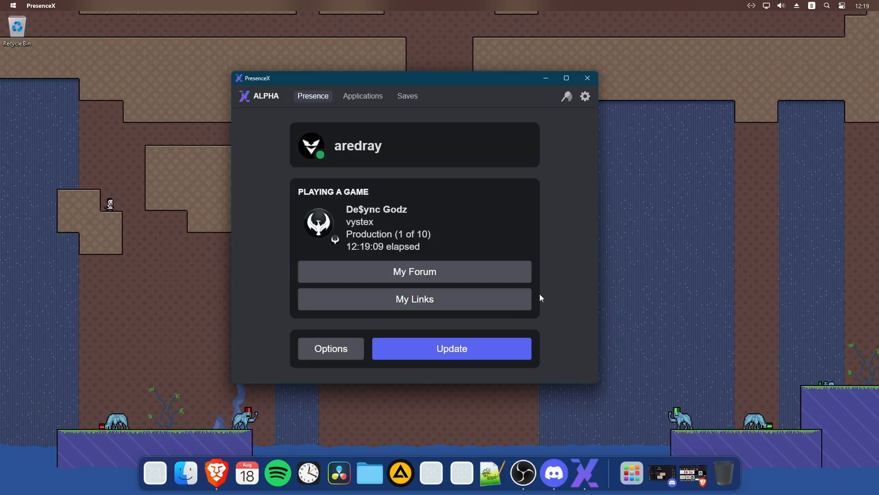
double_click(369, 234)
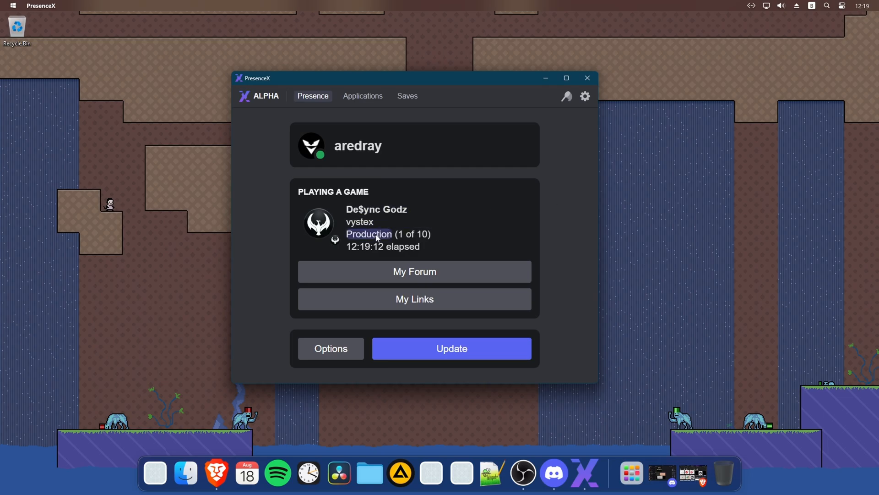
left_click(414, 255)
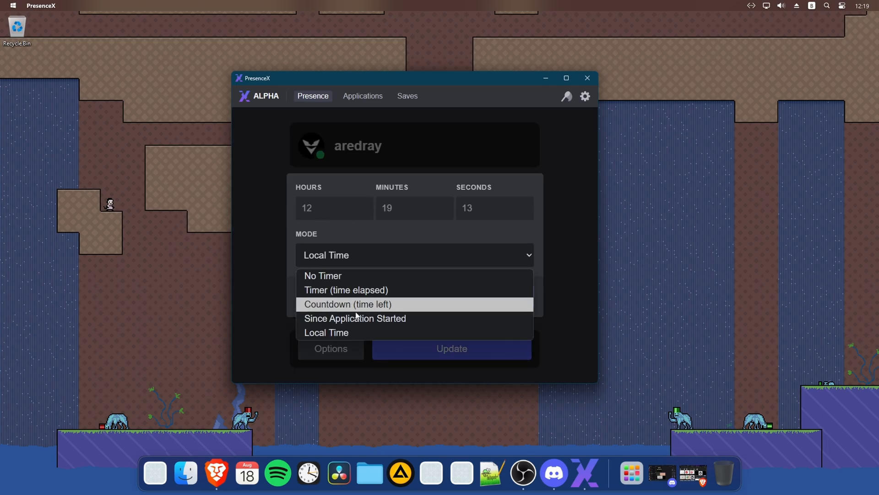
mouse_move(400, 317)
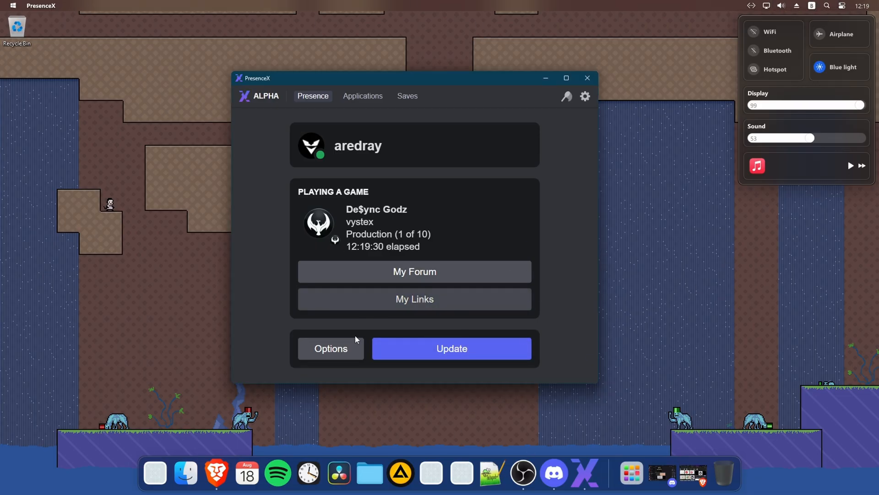
Inspect the My Forum button and application settings, then return to the De$ync Godz preview
left_click(415, 272)
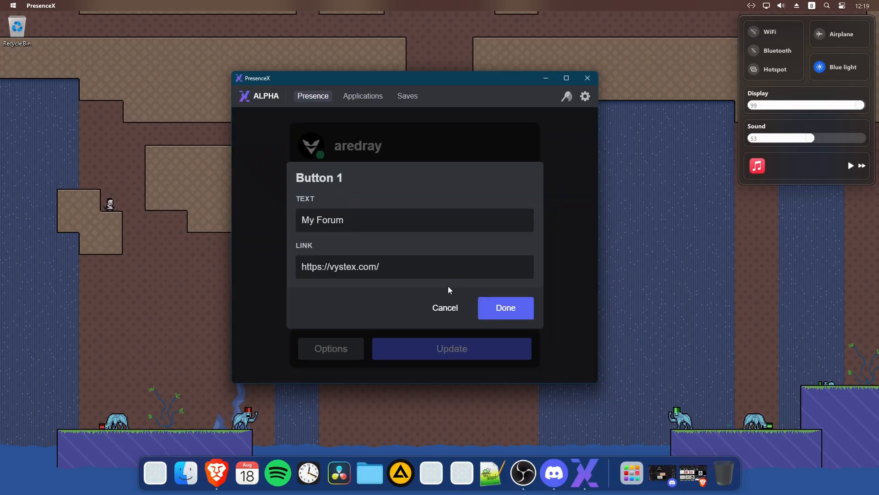
left_click(504, 307)
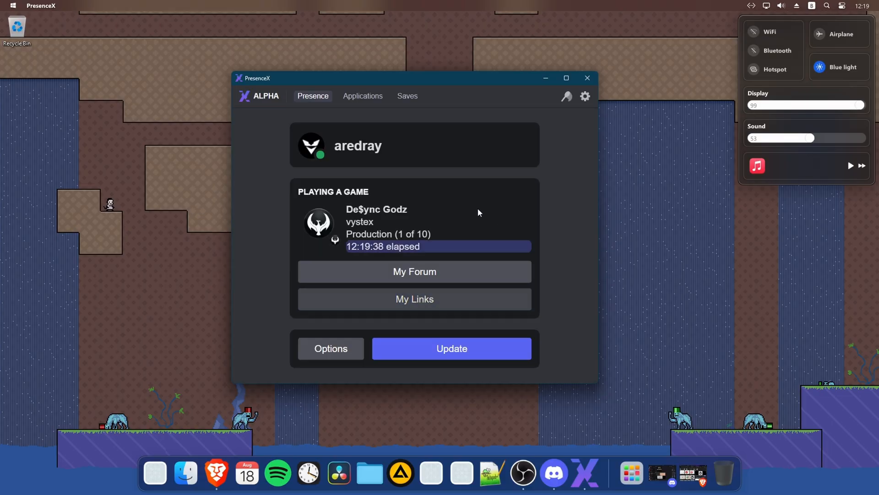
left_click(362, 95)
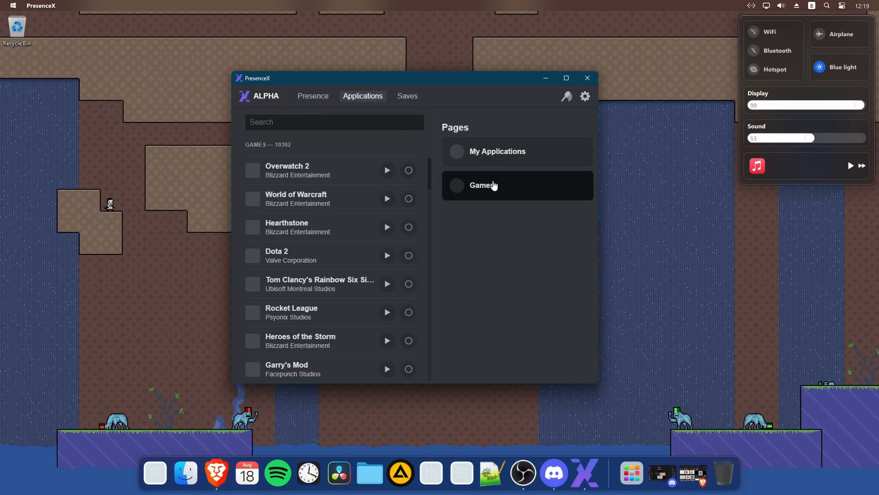
left_click(313, 95)
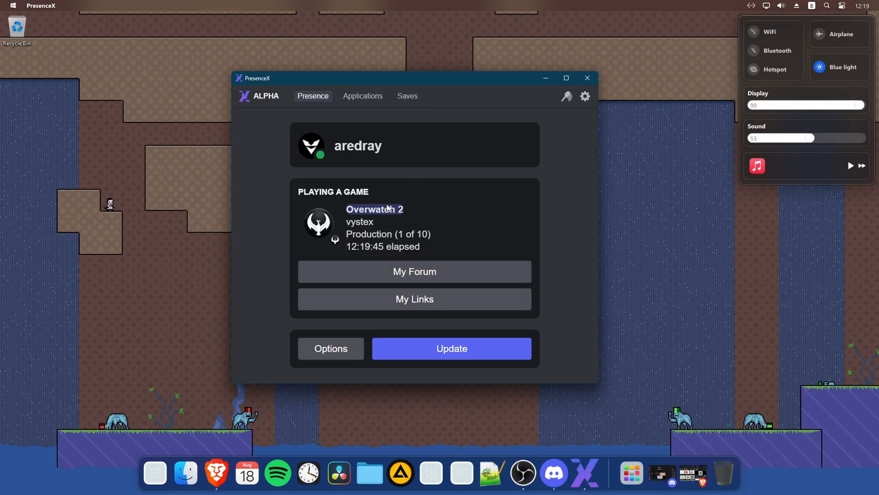
left_click(374, 209)
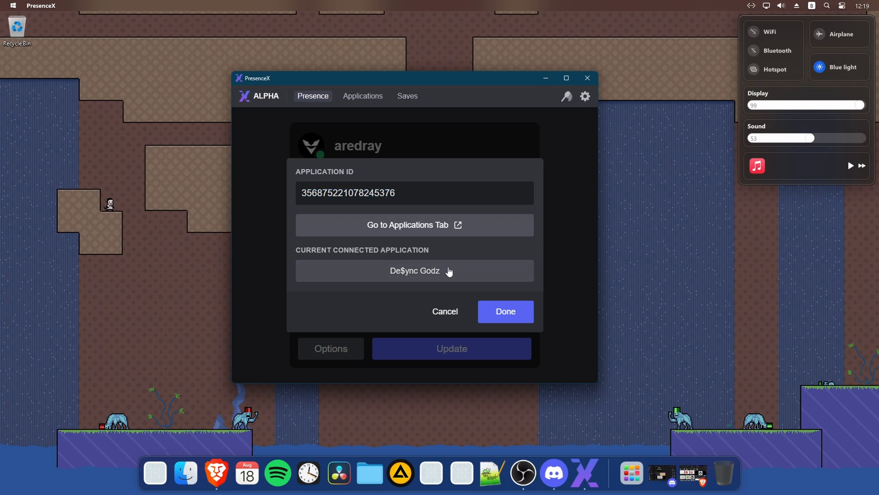
left_click(362, 95)
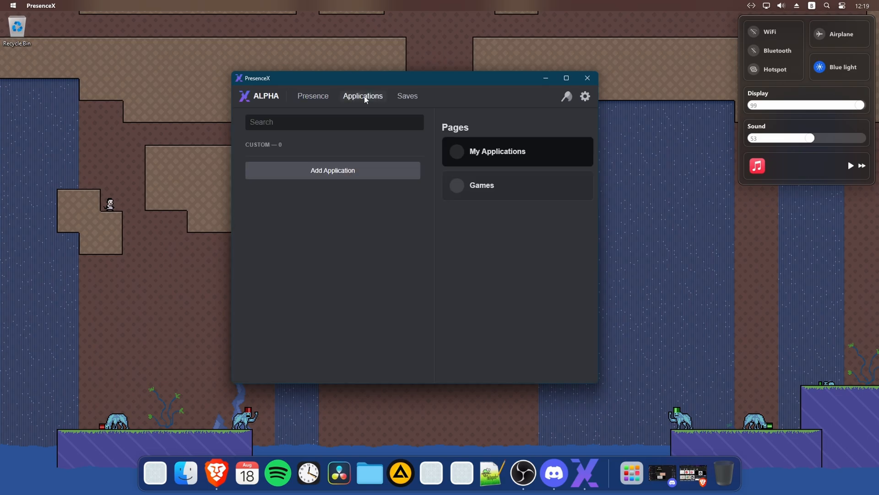
left_click(313, 95)
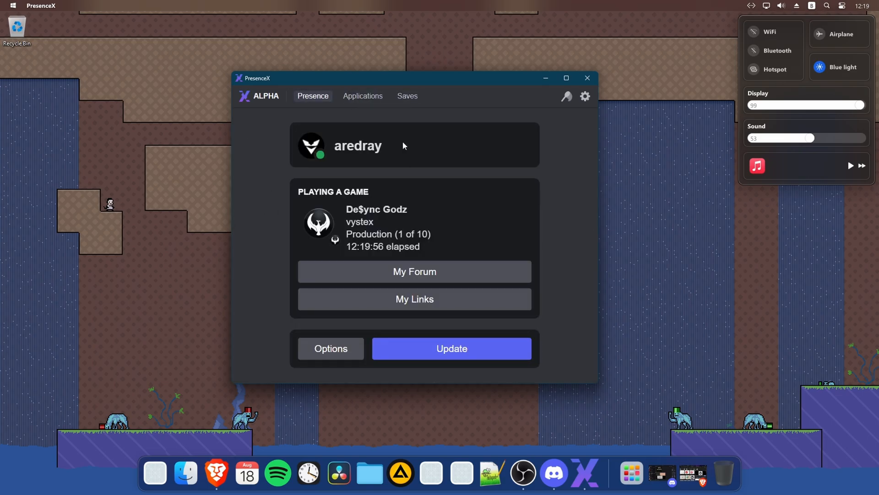
left_click(407, 96)
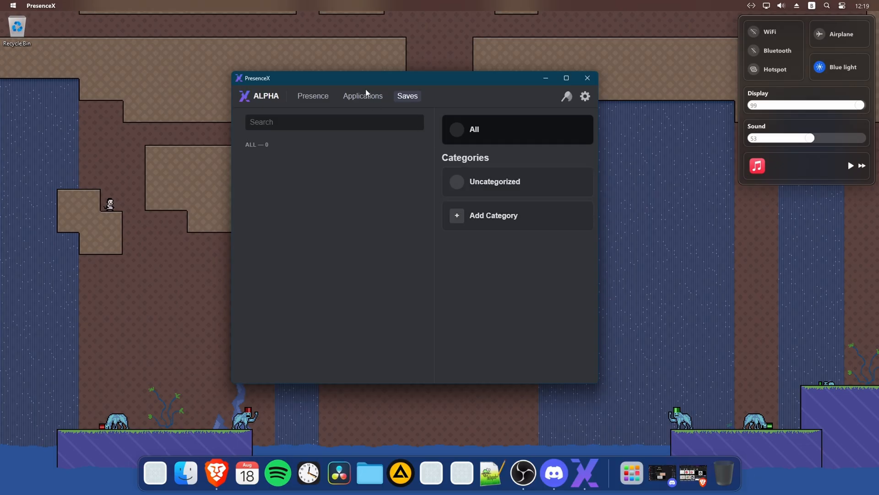
left_click(363, 96)
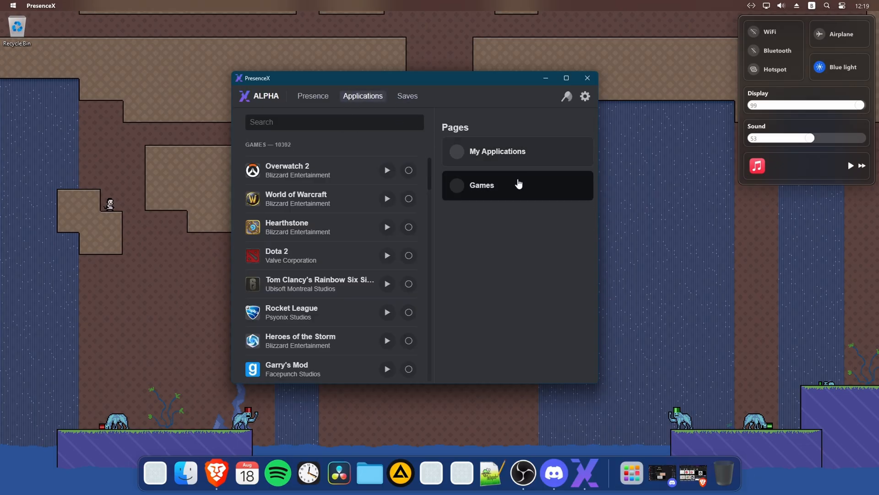
scroll("down", 3)
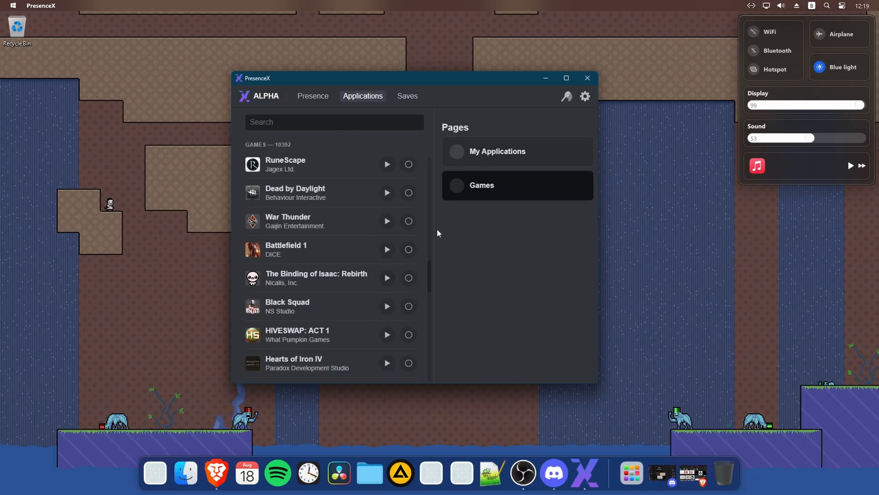
scroll("down", 3)
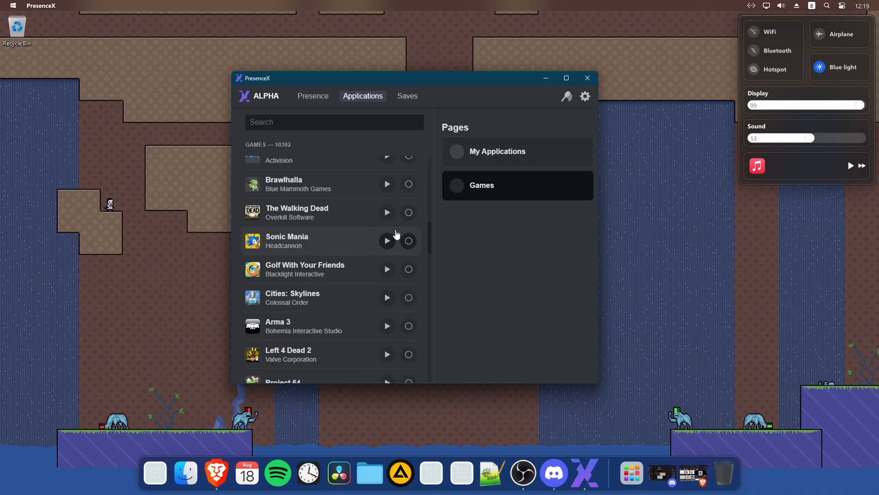
mouse_move(353, 212)
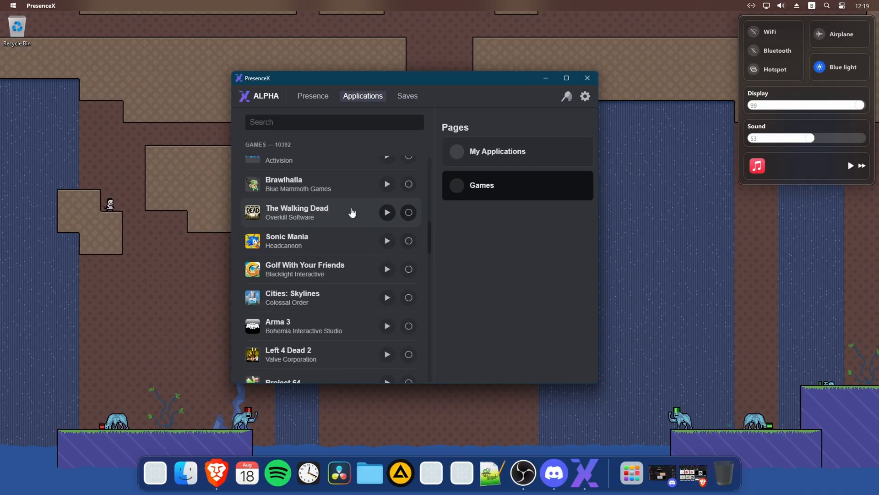
mouse_move(364, 233)
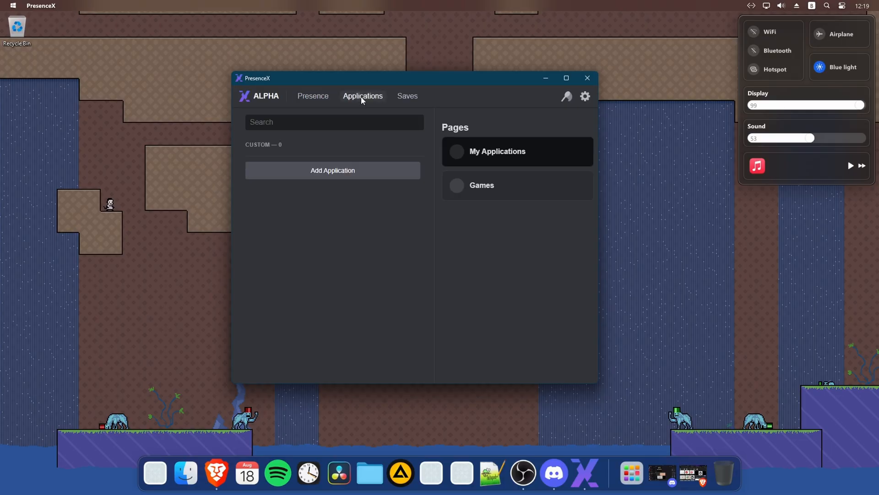
left_click(313, 96)
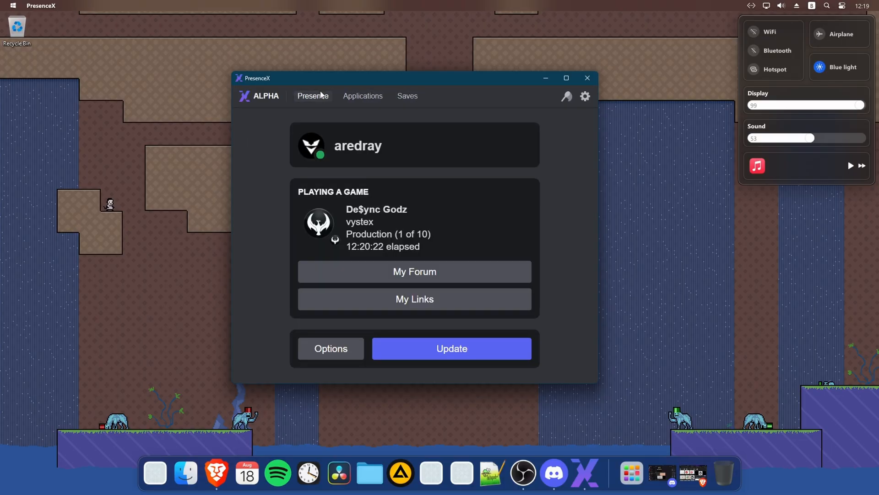
mouse_move(347, 363)
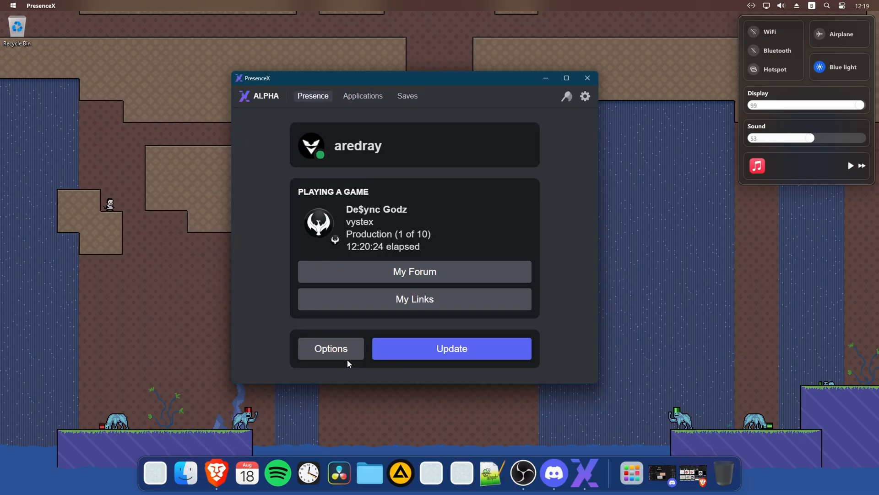
left_click(415, 271)
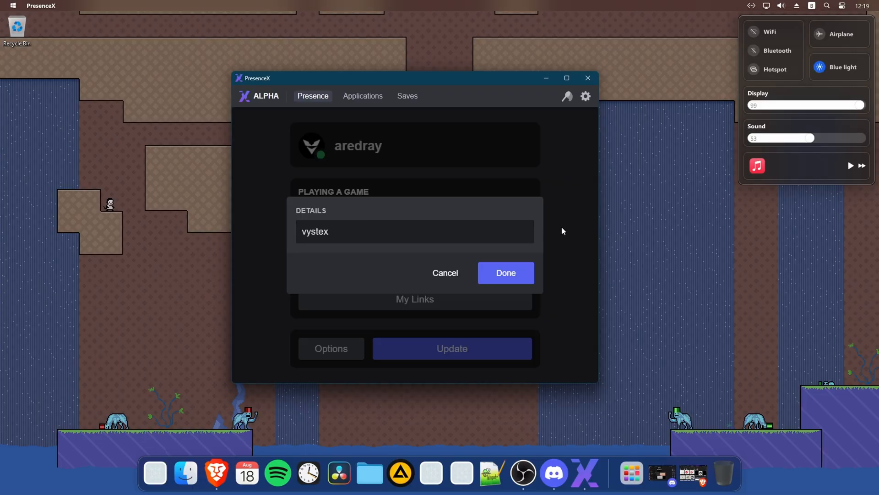
left_click(505, 272)
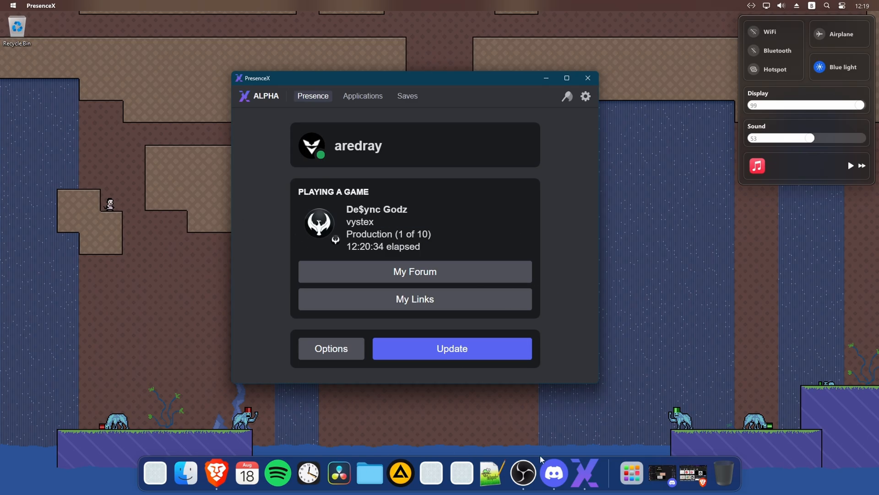
mouse_move(597, 363)
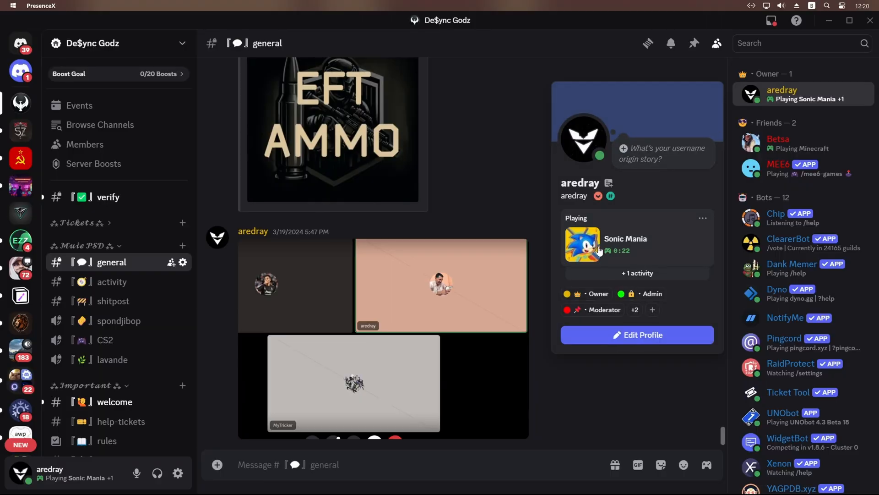
Open PresenceX's Applications page, then check that Discord shows aredray playing De$ync Godz
key("alt+tab")
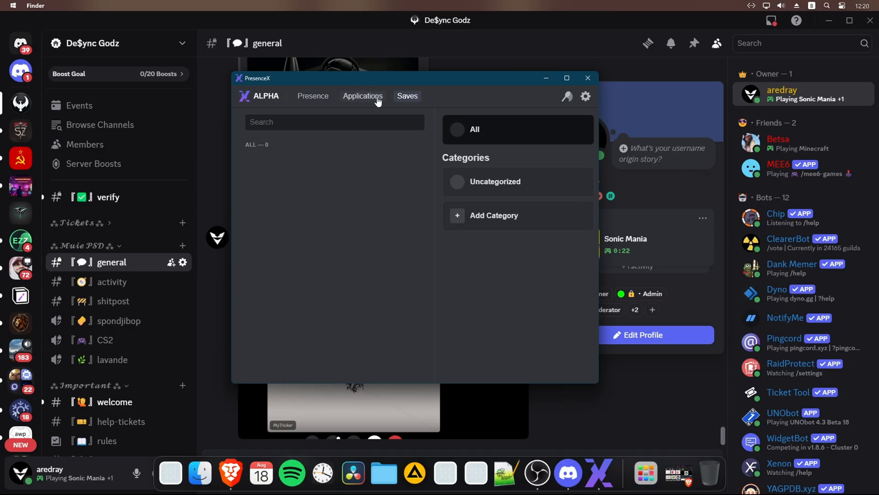
left_click(363, 95)
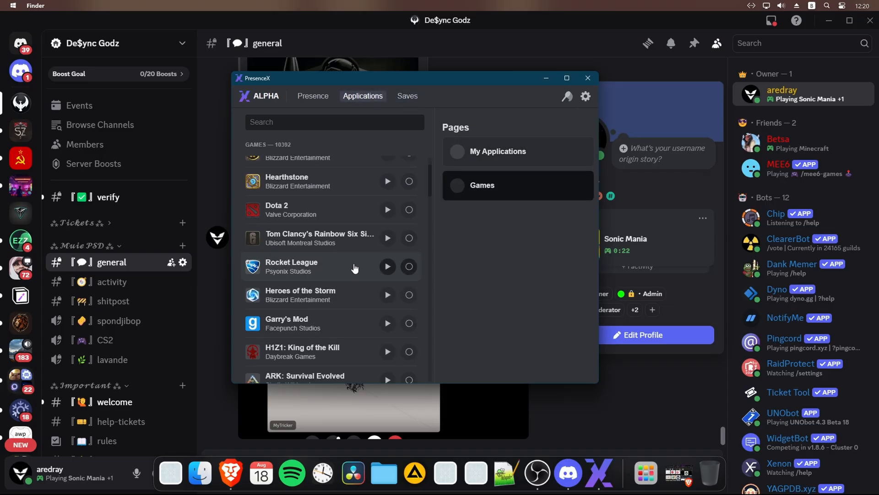
left_click(588, 78)
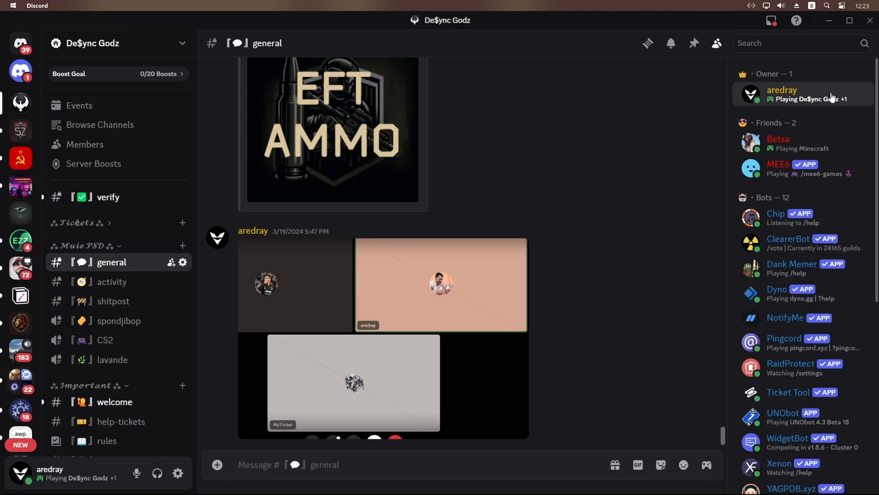
left_click(782, 93)
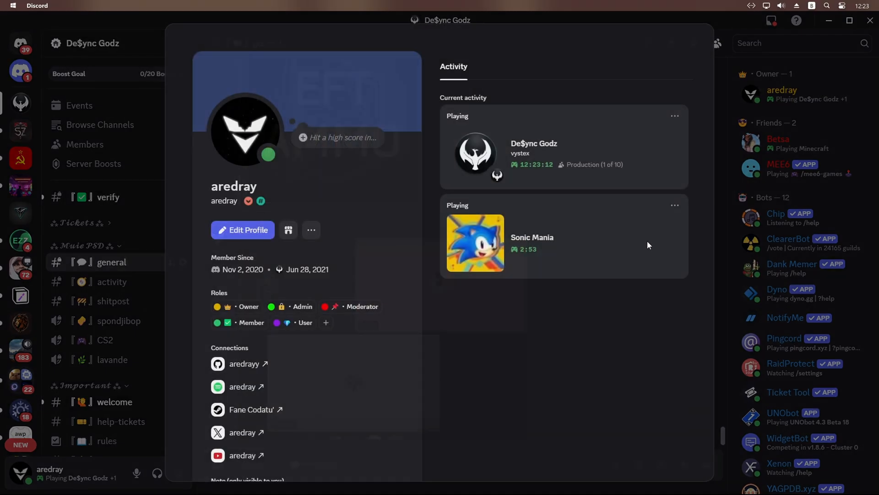
left_click(675, 116)
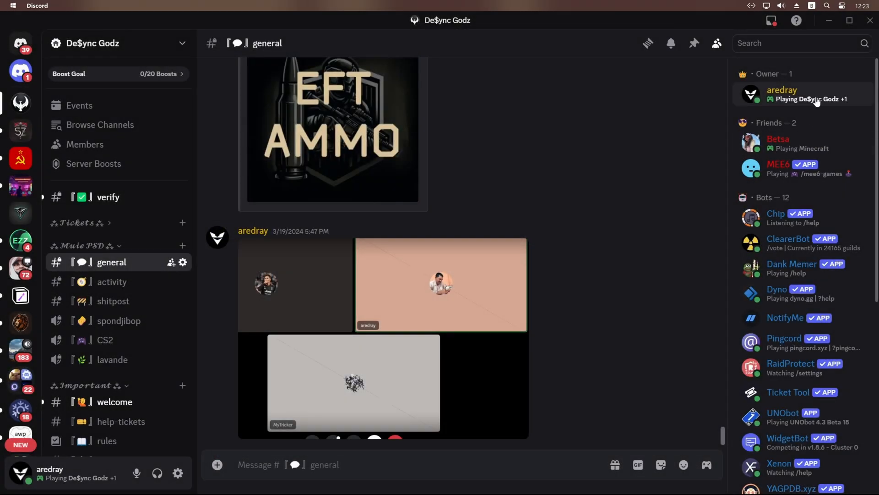
left_click(781, 94)
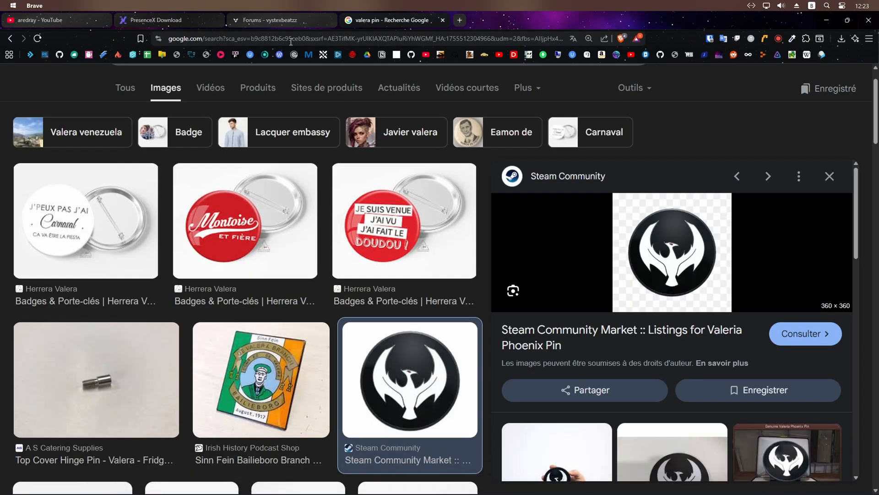
Switch to the Brave tab with the PresenceX 0.2.6 download page
left_click(168, 19)
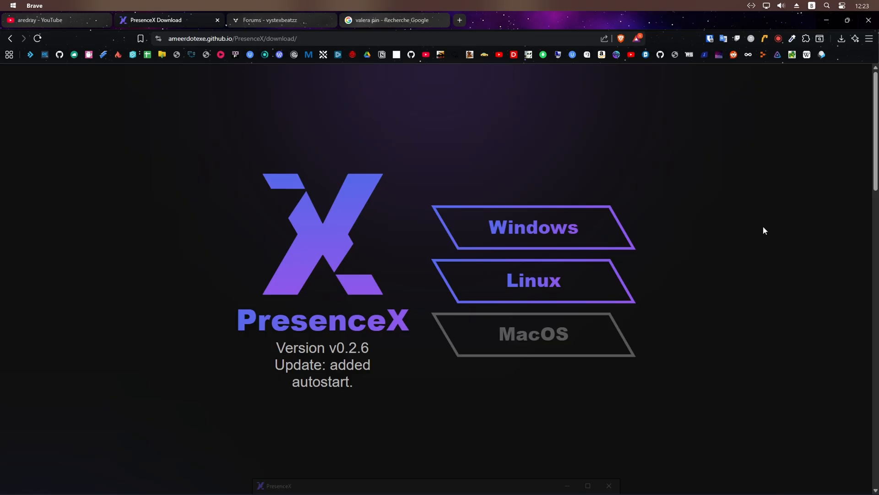
mouse_move(575, 203)
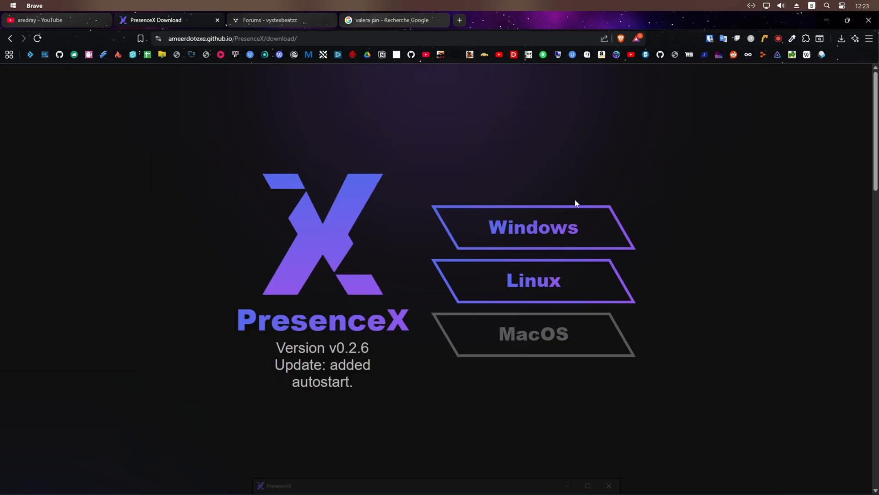
mouse_move(404, 143)
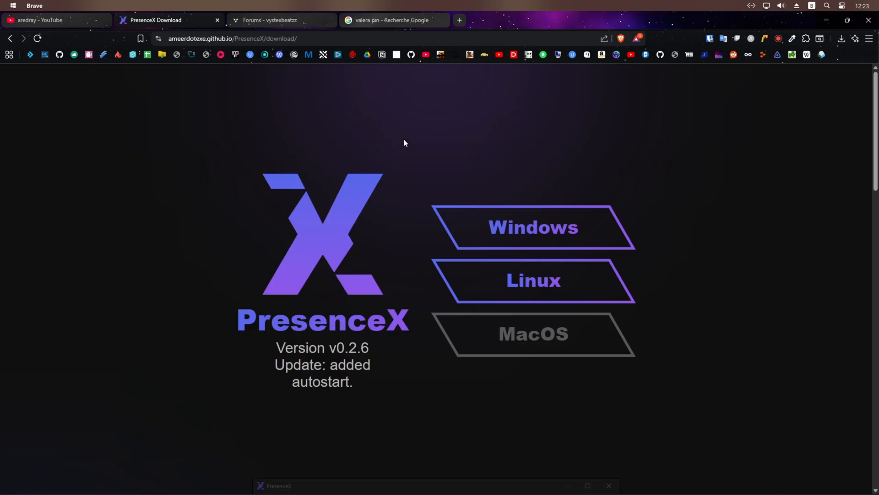